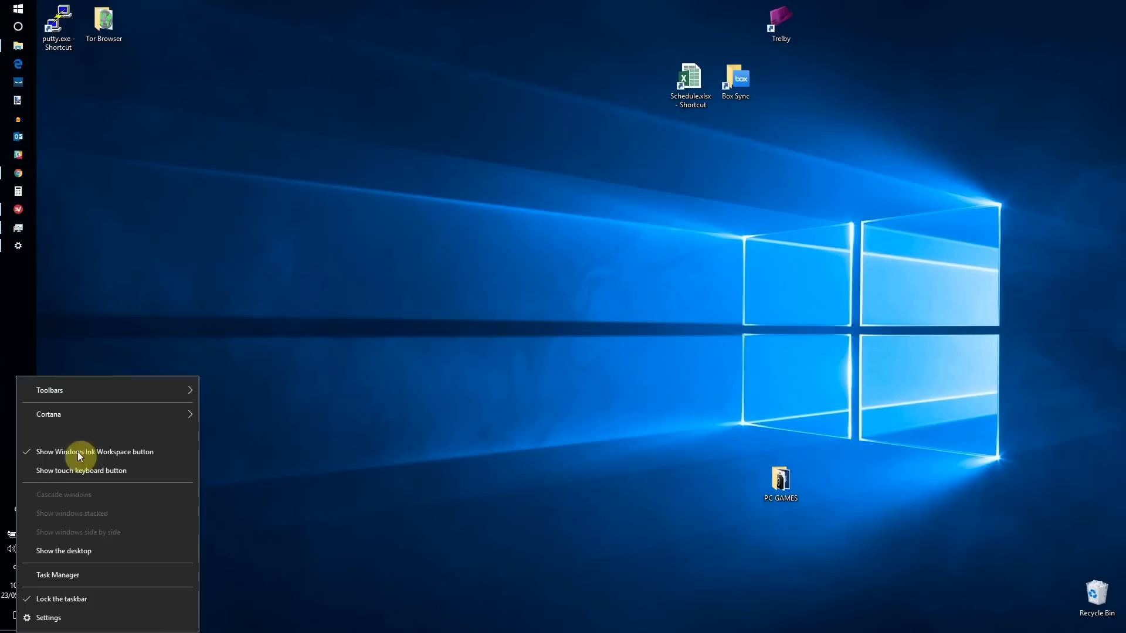
Launch Task Manager from the taskbar to view processes with CPU, memory and disk usage
left_click(57, 575)
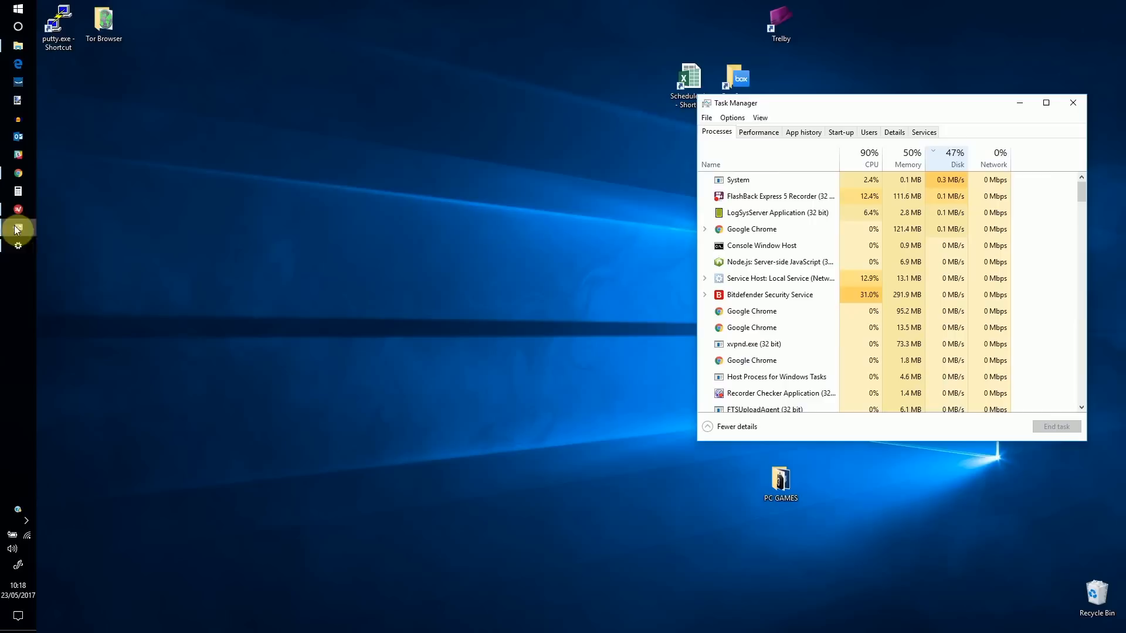
mouse_move(948, 164)
type("net.exe st")
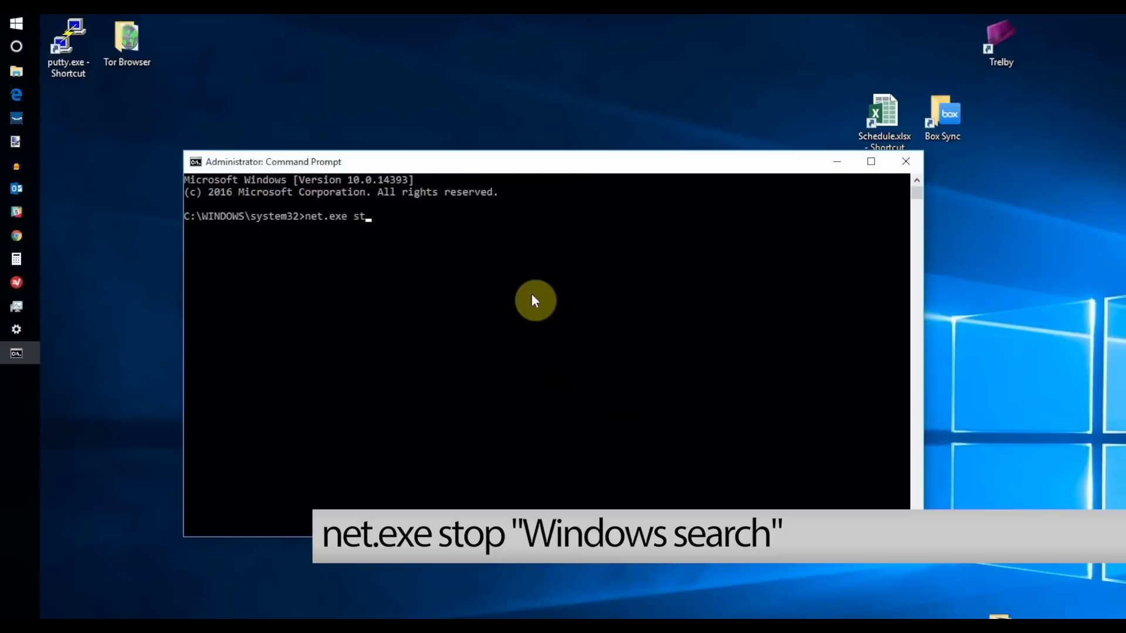
Run net.exe stop "Windows search" (service not started), then bring up the Run box
type("op \"Windows search\"")
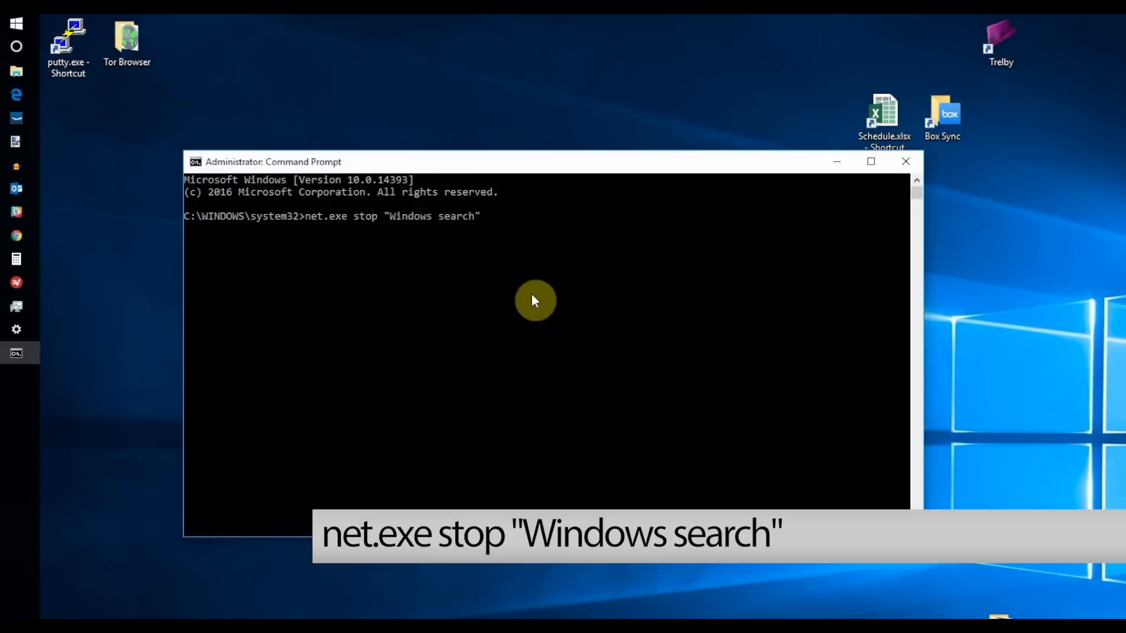
key("enter")
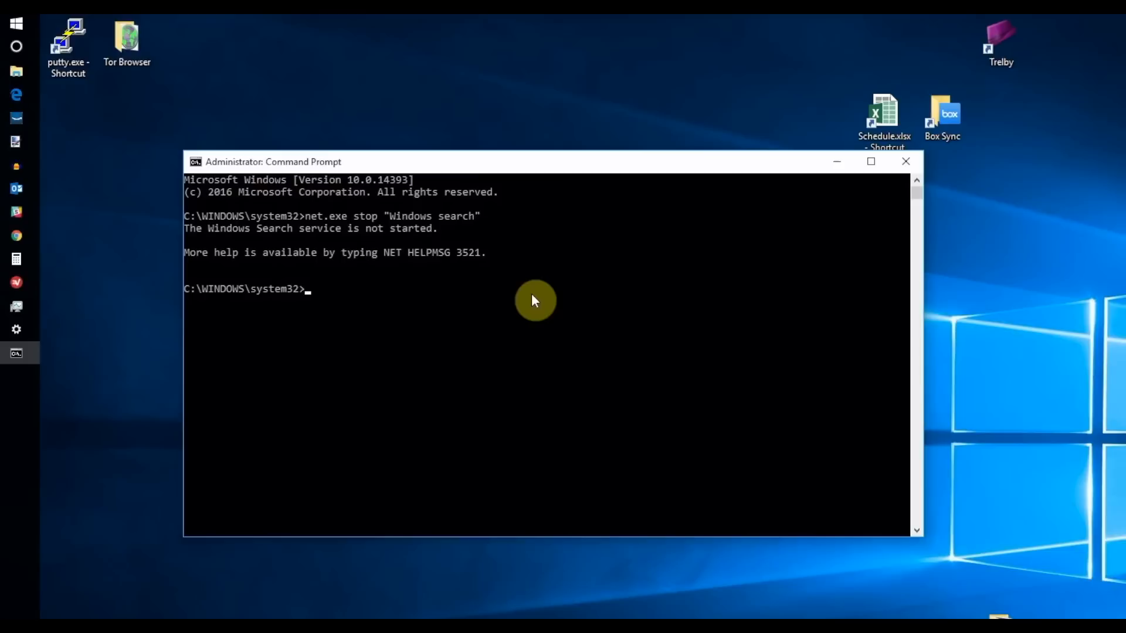
key("Win+r")
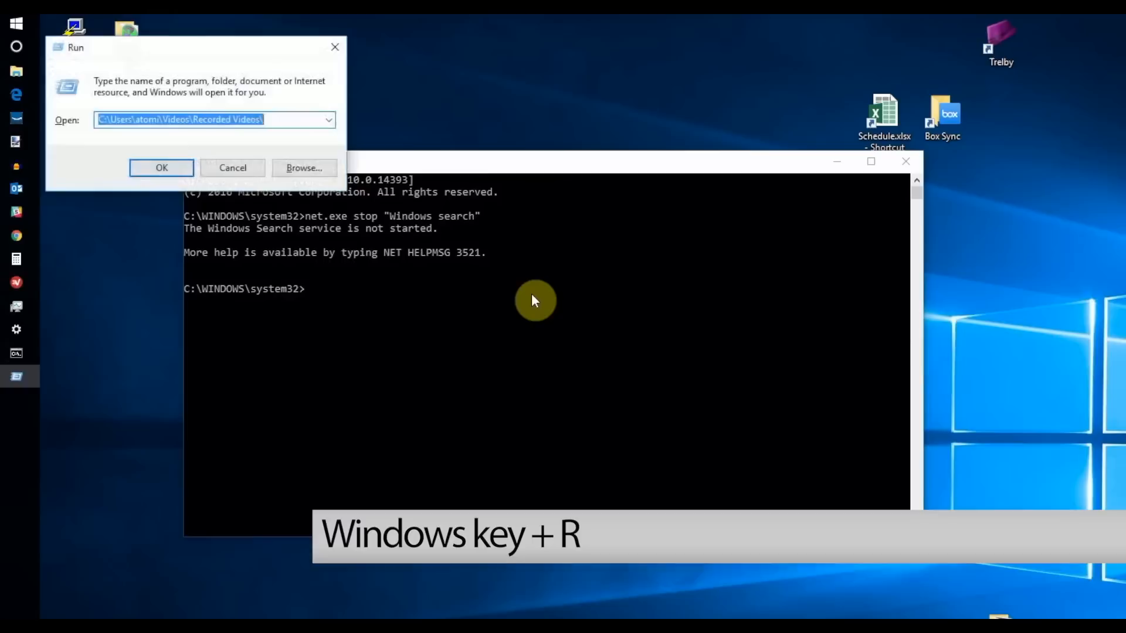
Launch services.msc and bring up the Windows Search service's settings, shown disabled
type("services.msc")
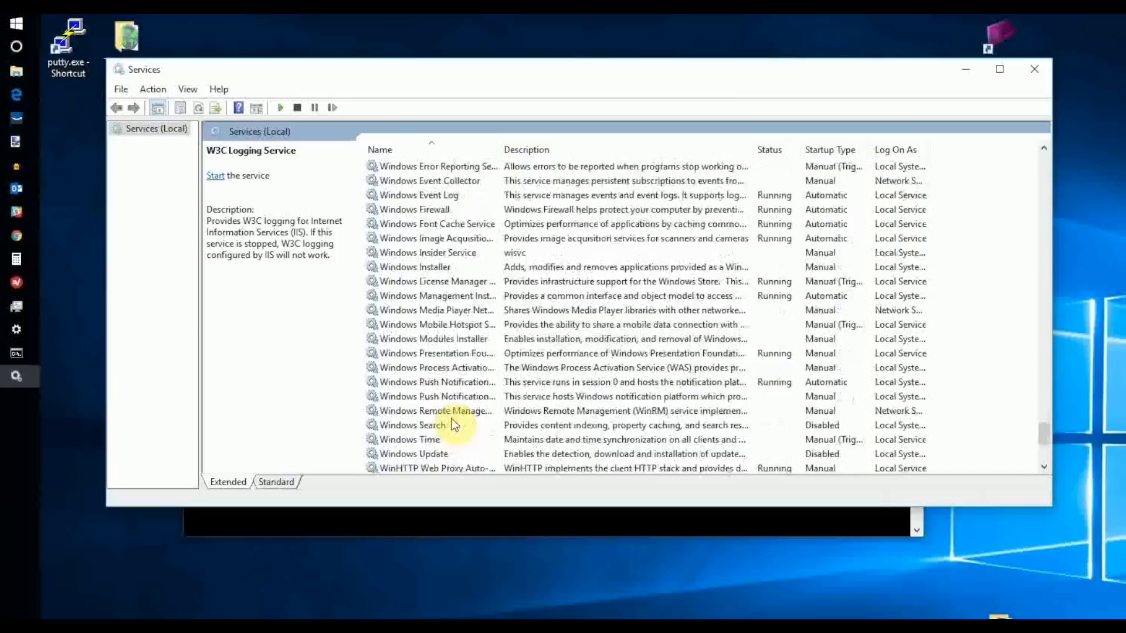
double_click(412, 425)
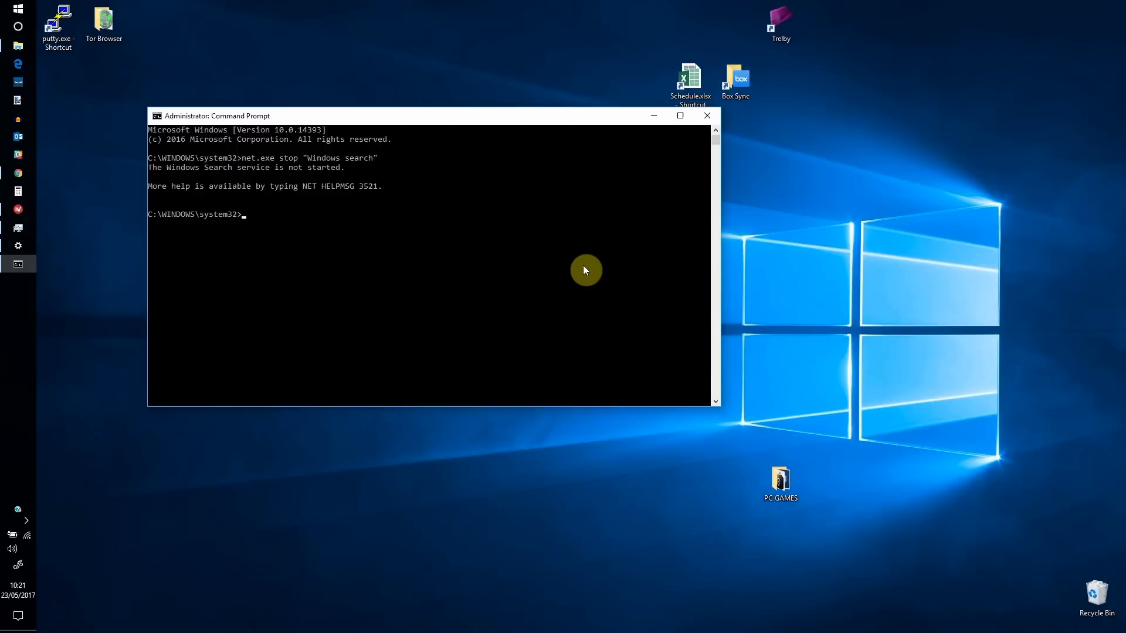
Run net.exe stop superfetch, then enter chkdsk.exe /f /r for a disk check with repair
type("net.exe stop superfet")
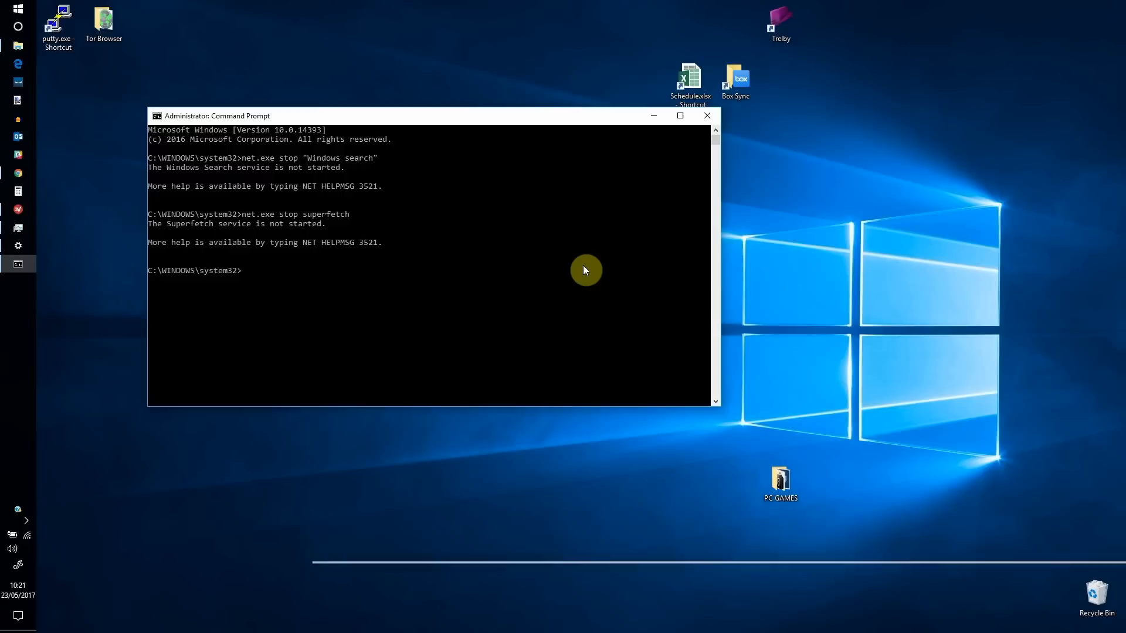
type("chkdsk.exe /f /r")
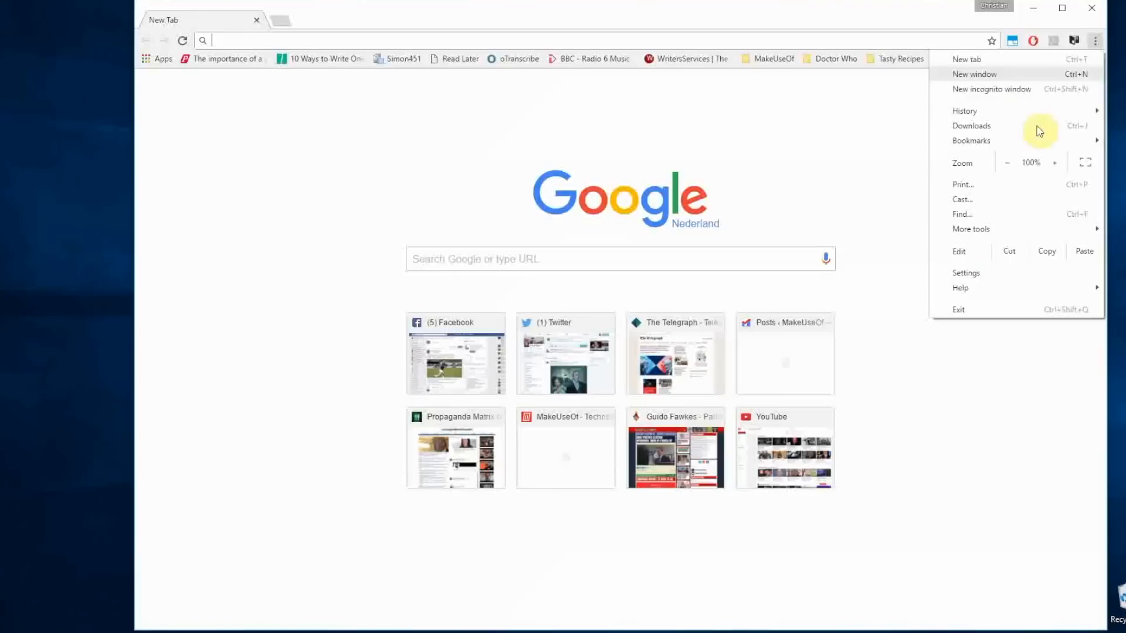
In Chrome's advanced content settings, choose Block sites from running Flash
left_click(965, 273)
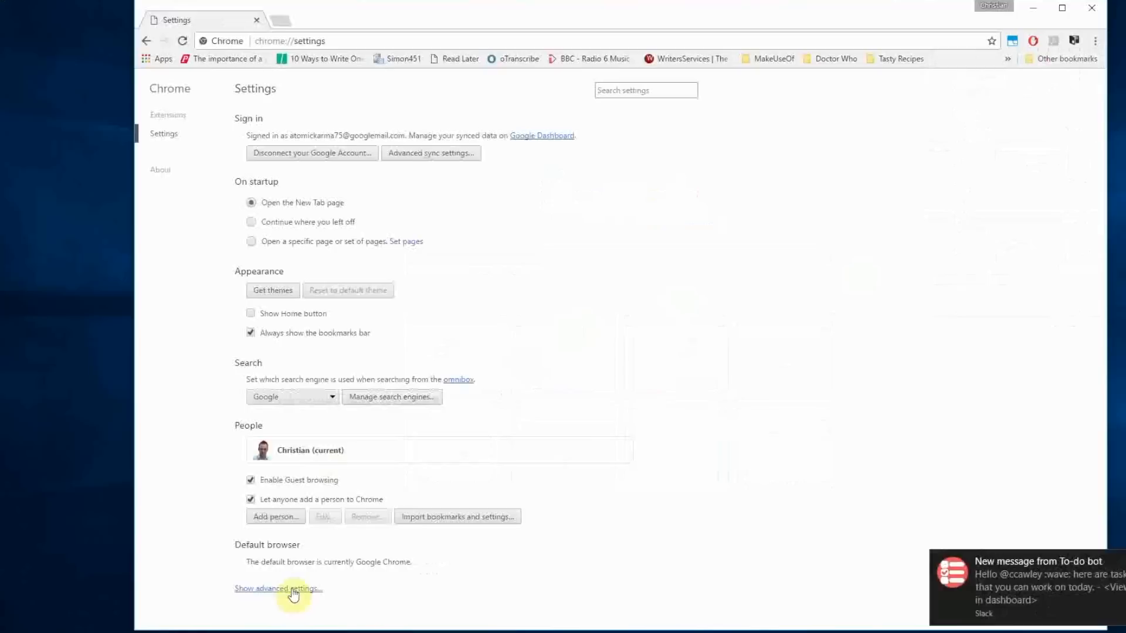
left_click(277, 588)
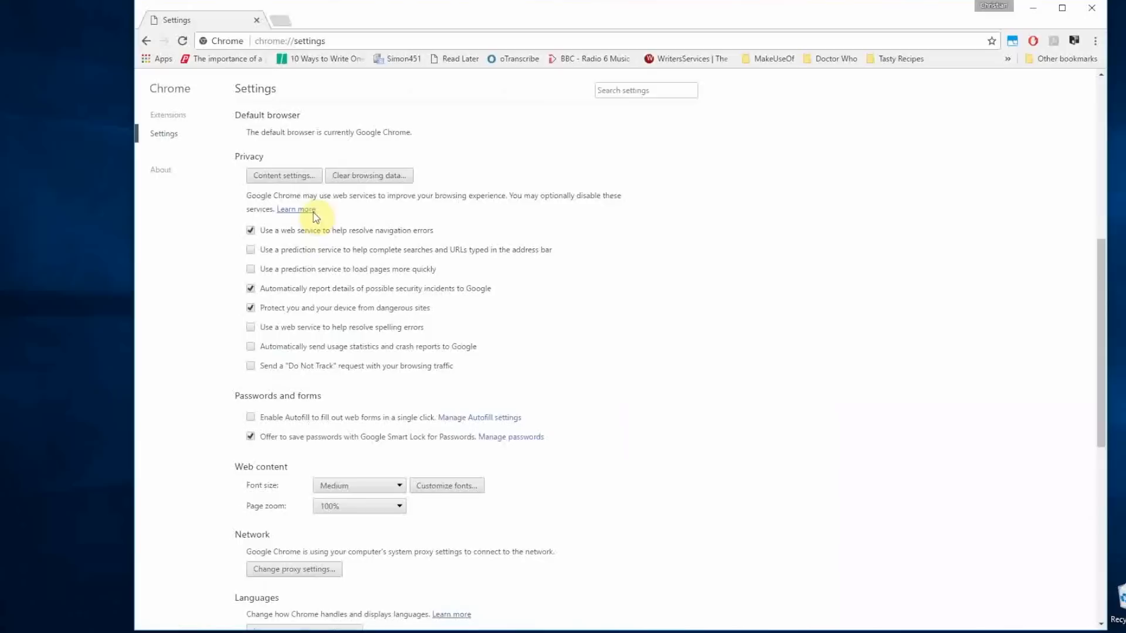
left_click(282, 175)
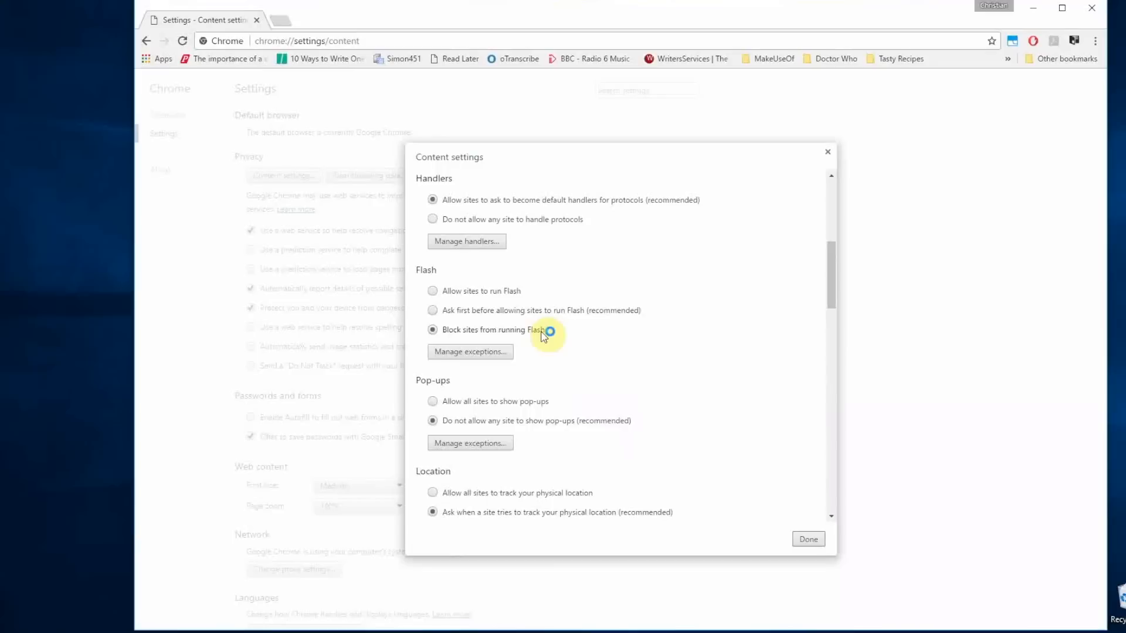
left_click(808, 539)
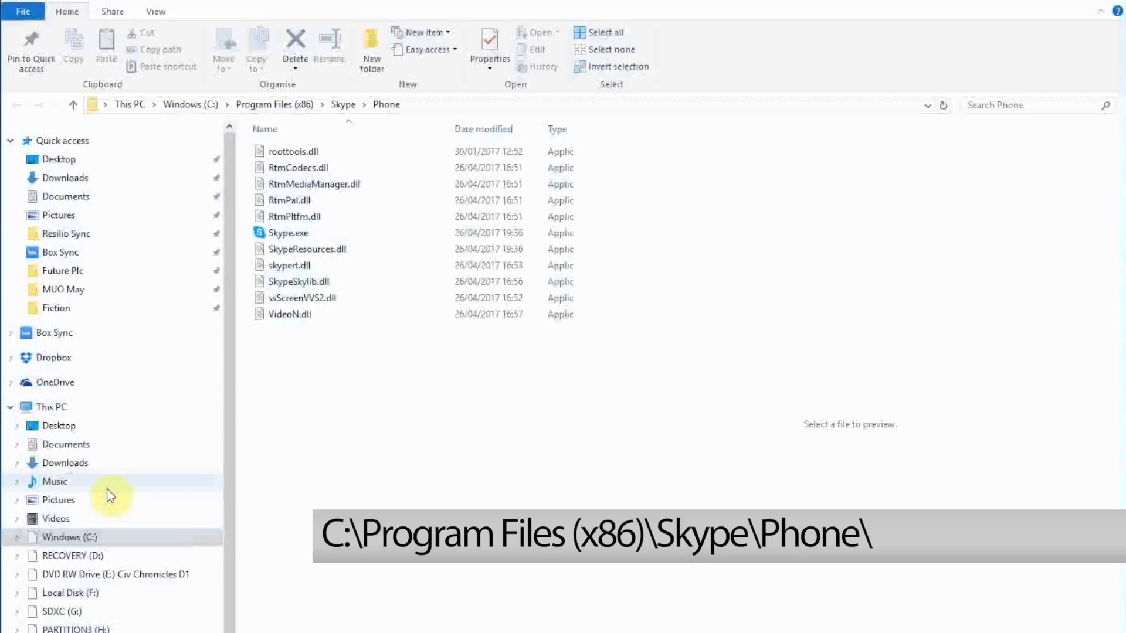
Bring up the Properties of Skype.exe in C:\Program Files (x86)\Skype\Phone
left_click(289, 232)
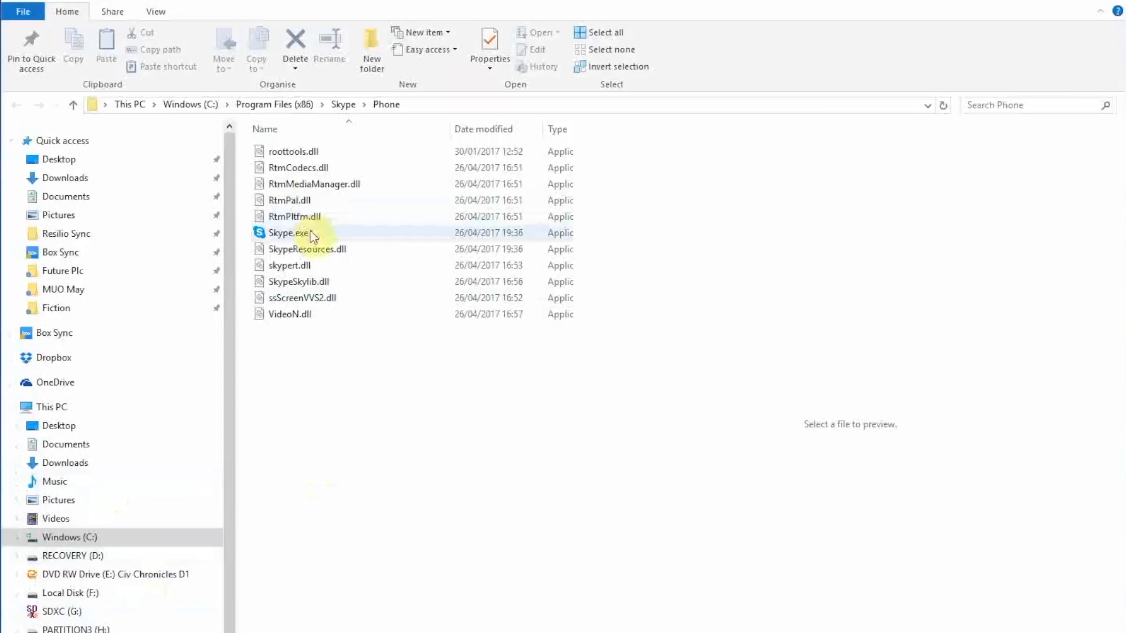
right_click(288, 233)
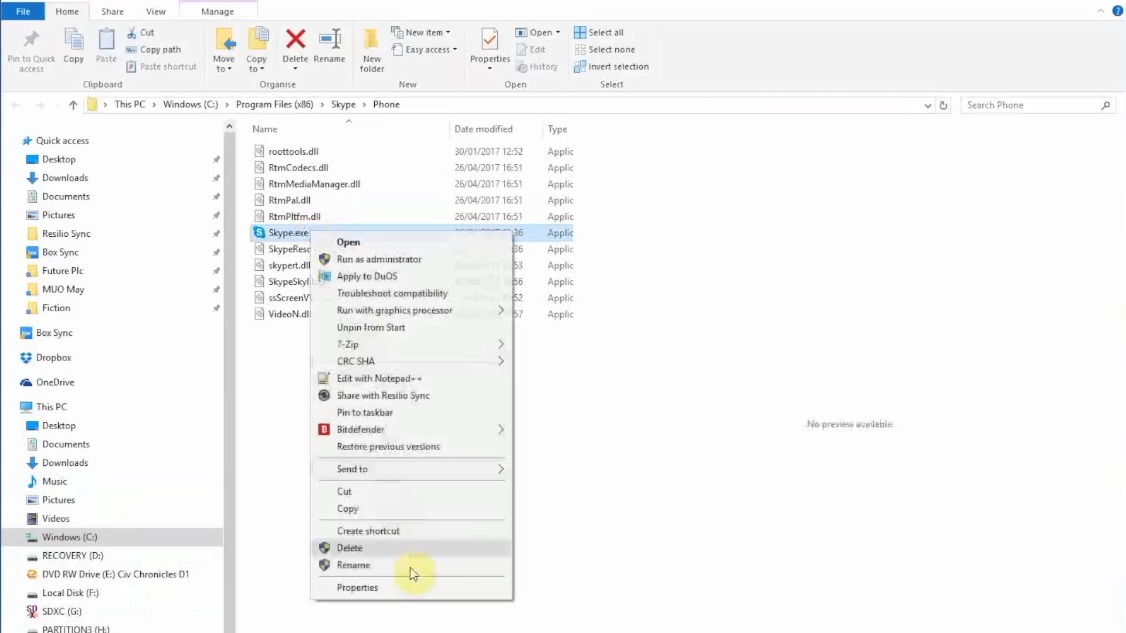
left_click(356, 588)
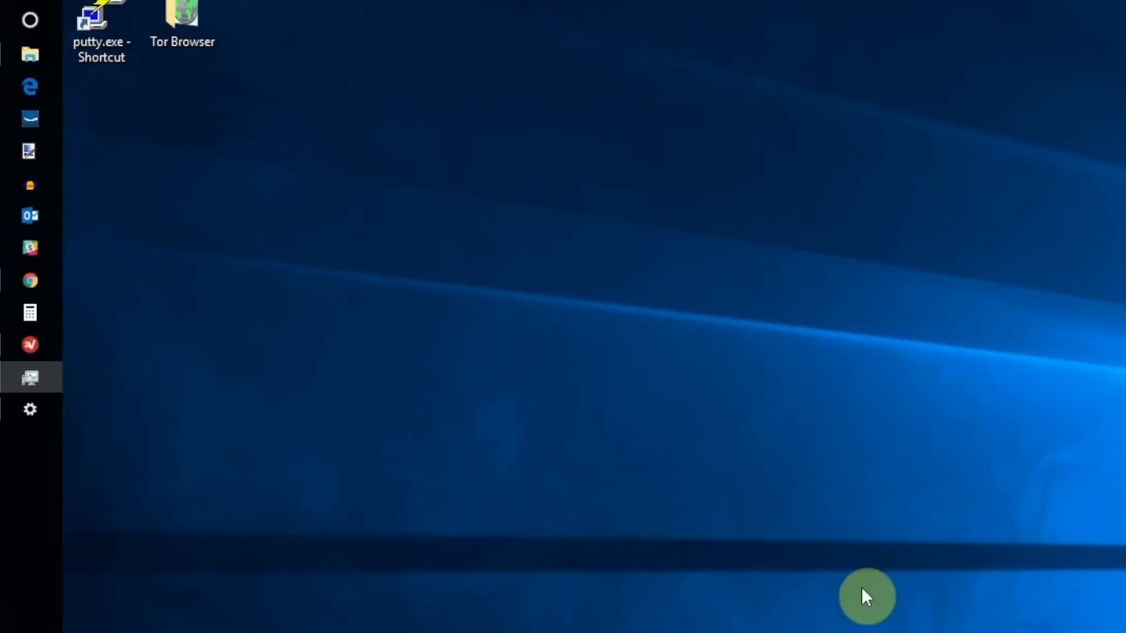
In Device Manager, expand IDE ATA/ATAPI controllers and look up the SATA AHCI controller's device instance path
left_click(31, 20)
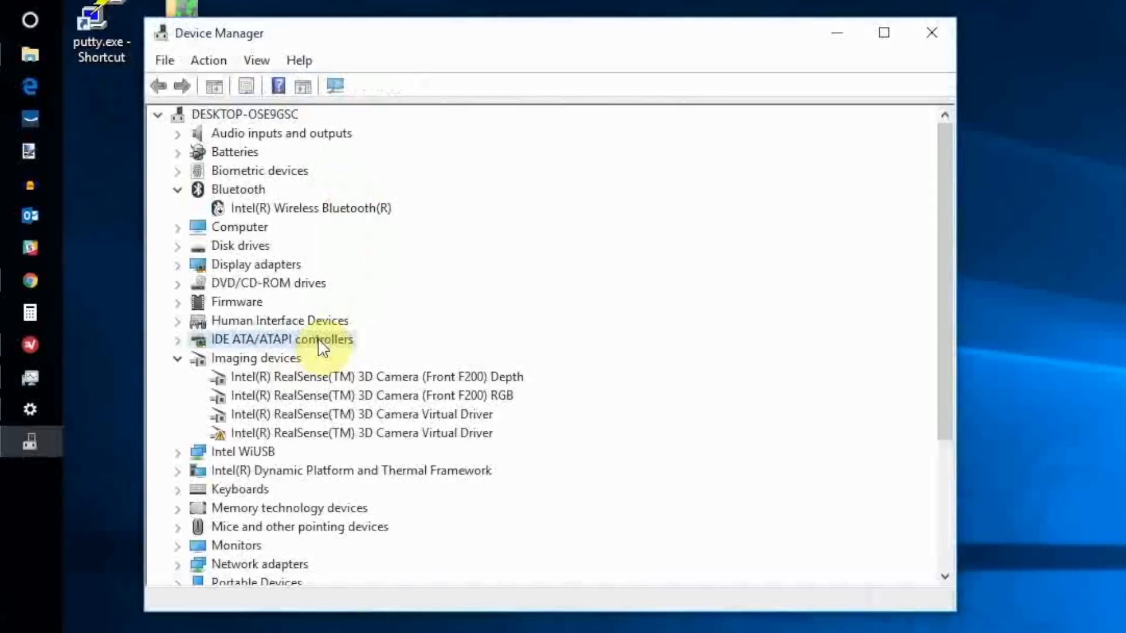
double_click(280, 358)
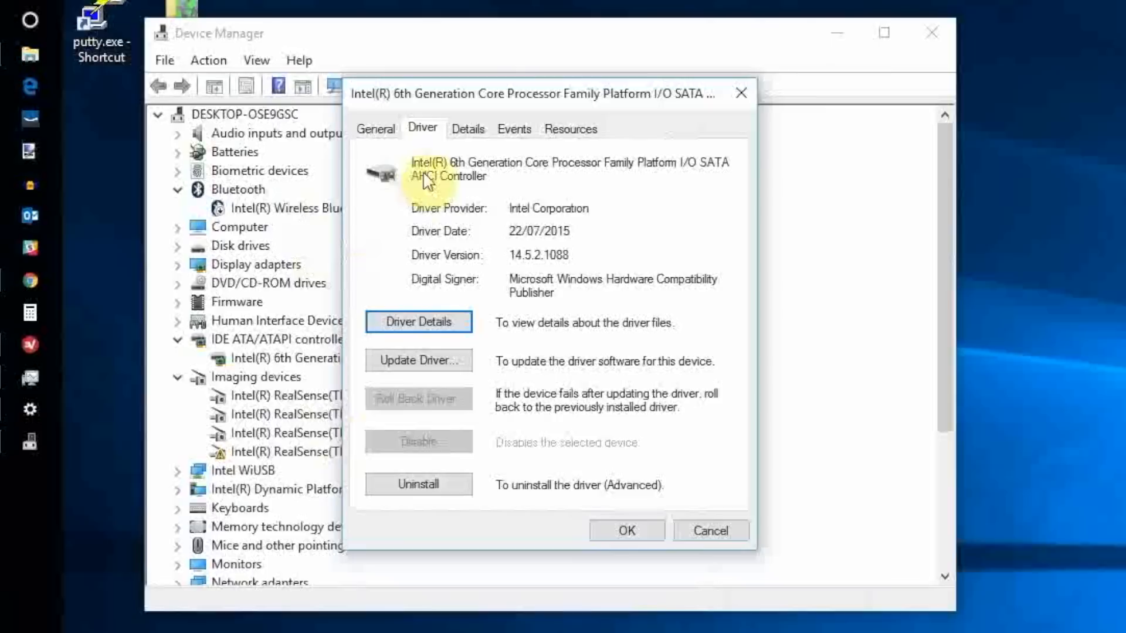
left_click(468, 129)
type("regedit")
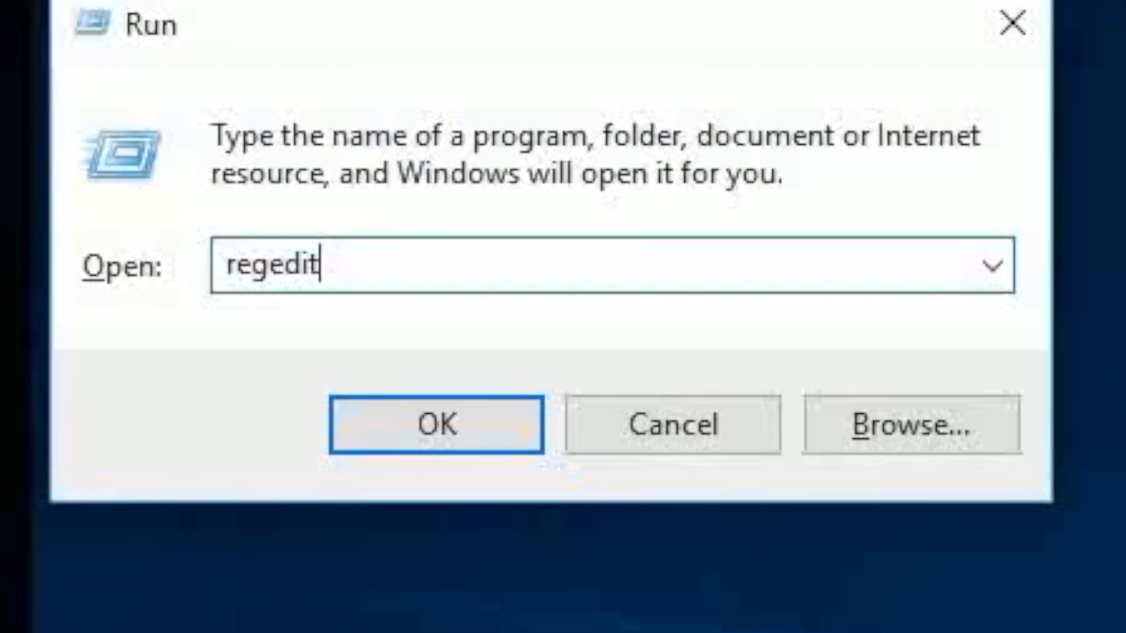
In Registry Editor, set MSISupported to 0 under the controller's MessageSignaledInterruptProperties key
left_click(436, 423)
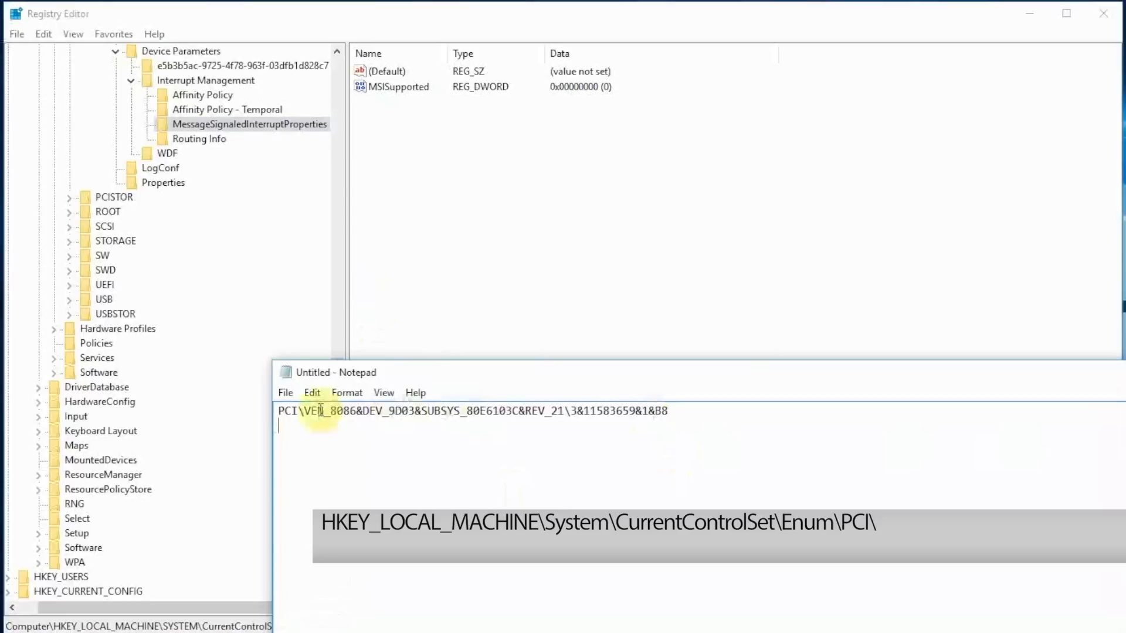
left_click(250, 123)
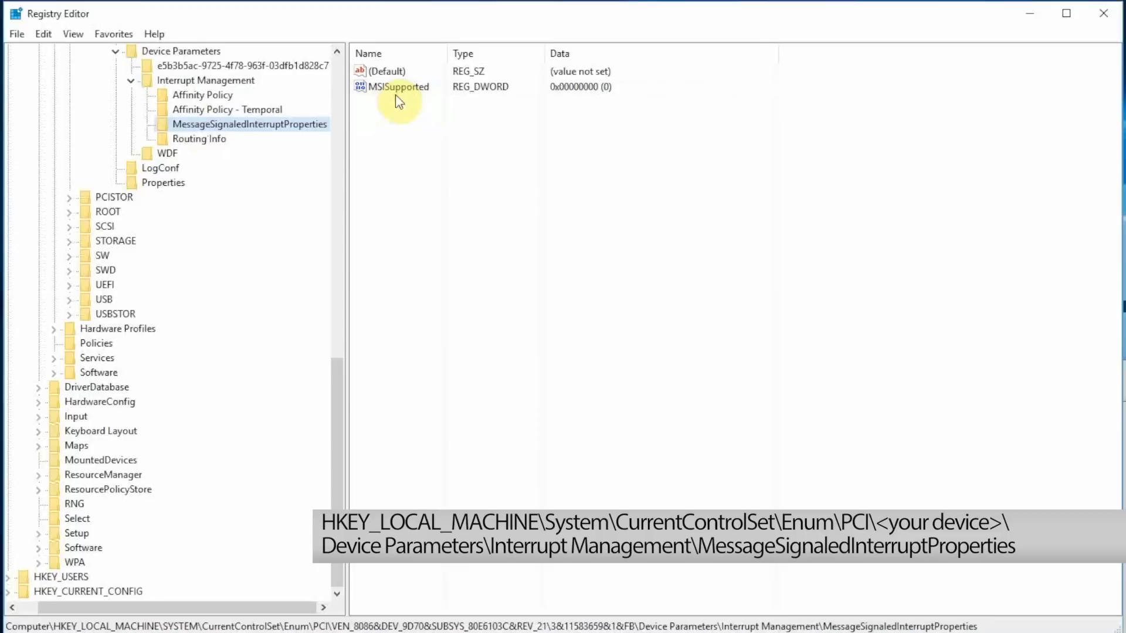
double_click(399, 85)
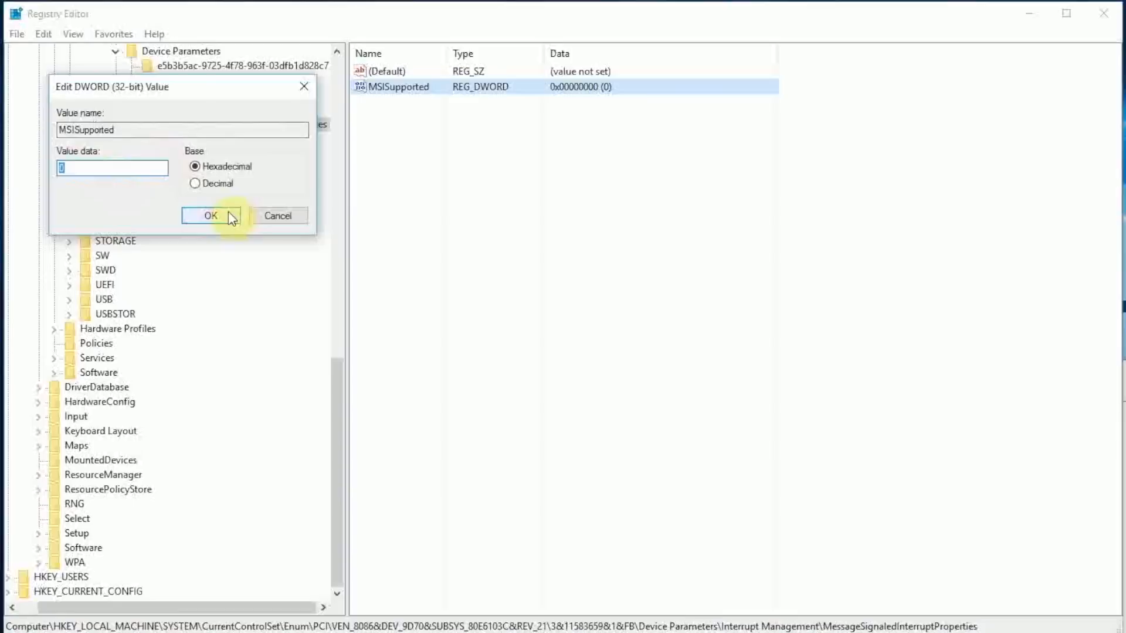
left_click(210, 216)
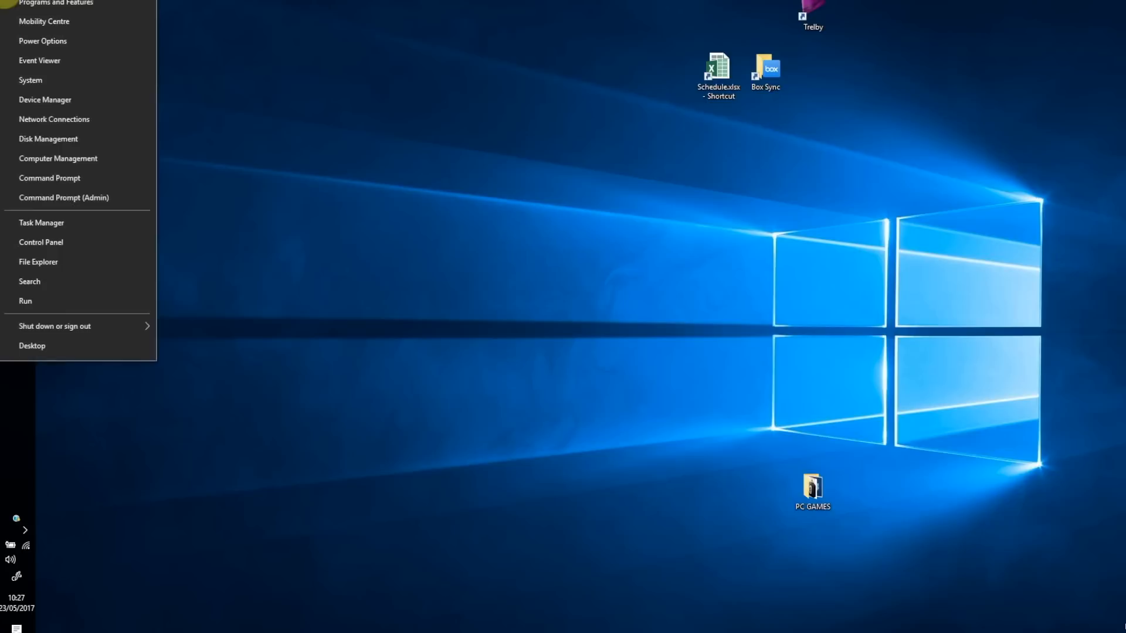
In an admin Command Prompt, run sc config "DiagTrack" start= disabled to disable DiagTrack
left_click(63, 197)
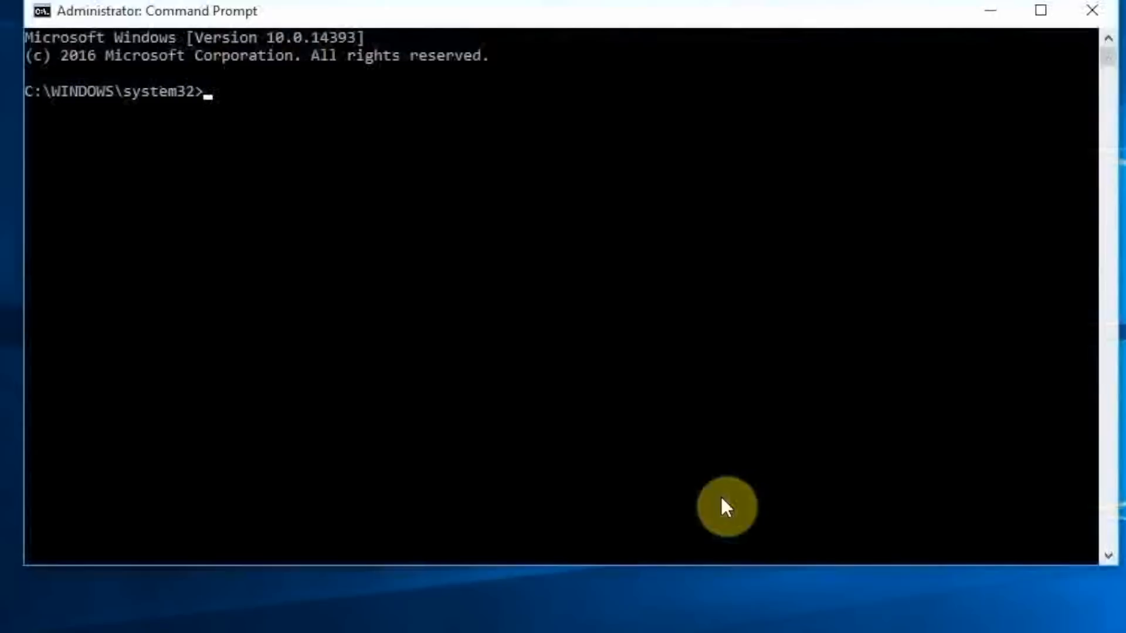
type("sc config \"DIag")
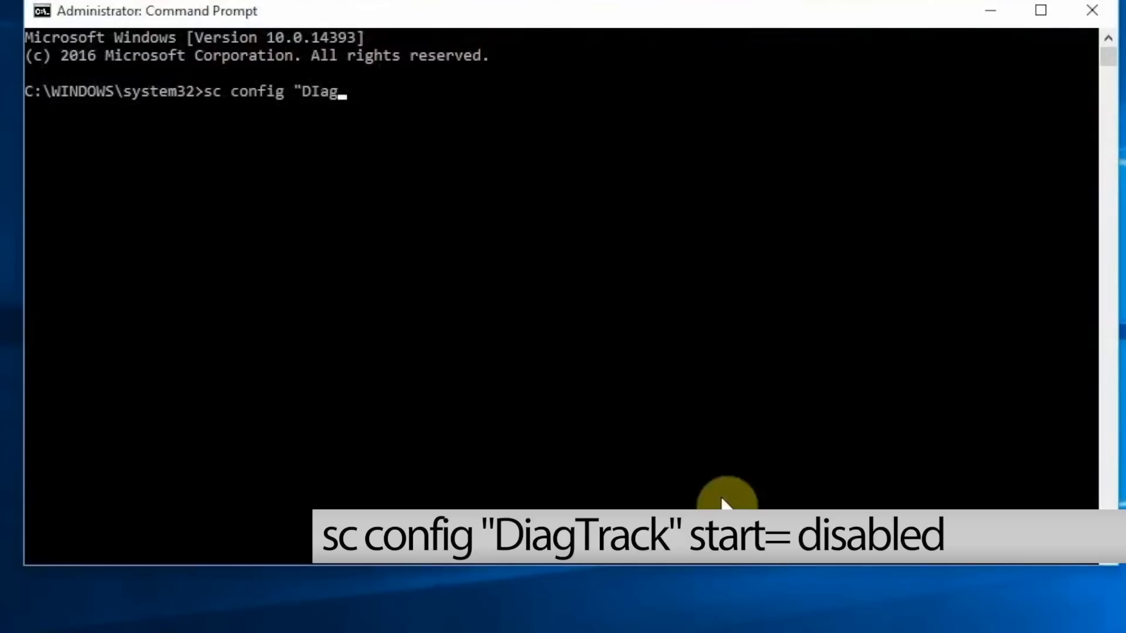
type("Track\" start= disabled")
type("sc sto")
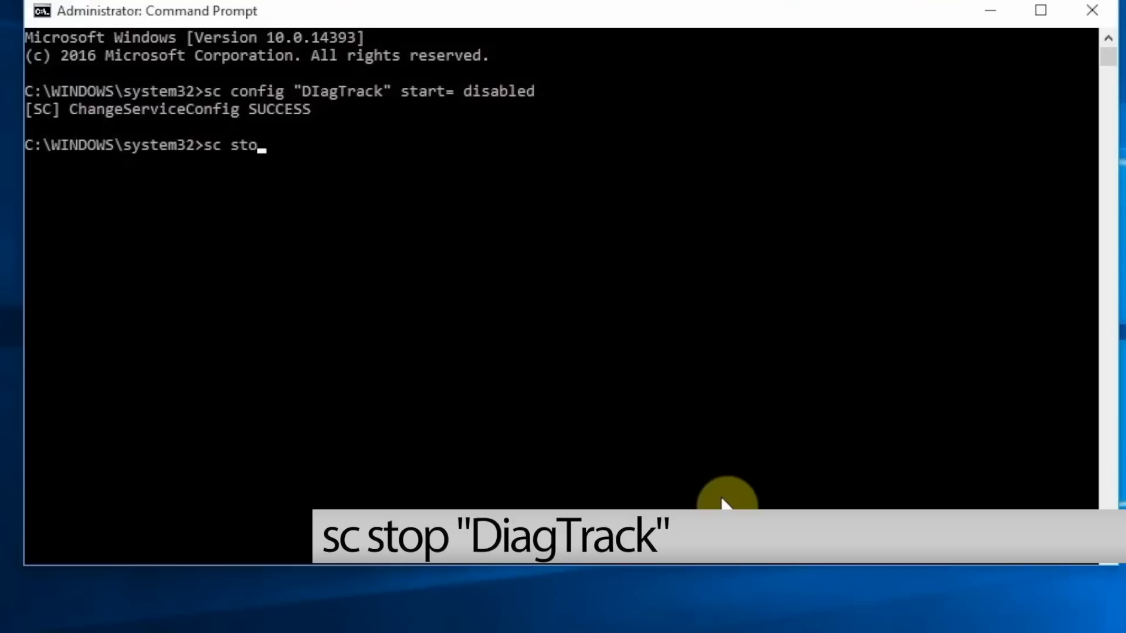
type("p \"DiagTrack\"")
key("enter")
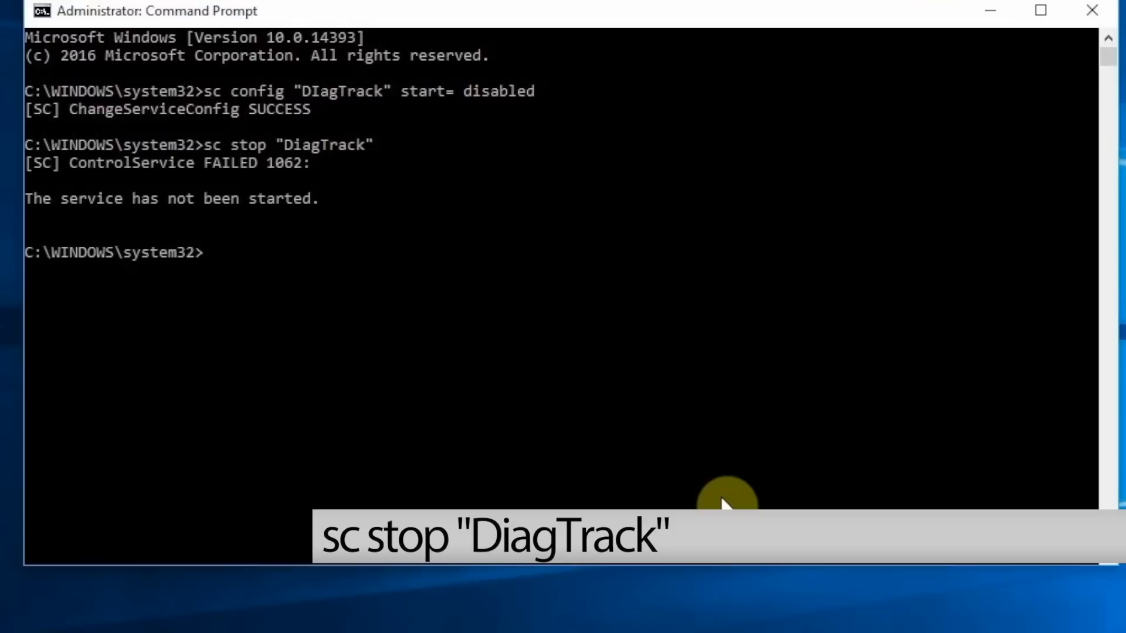